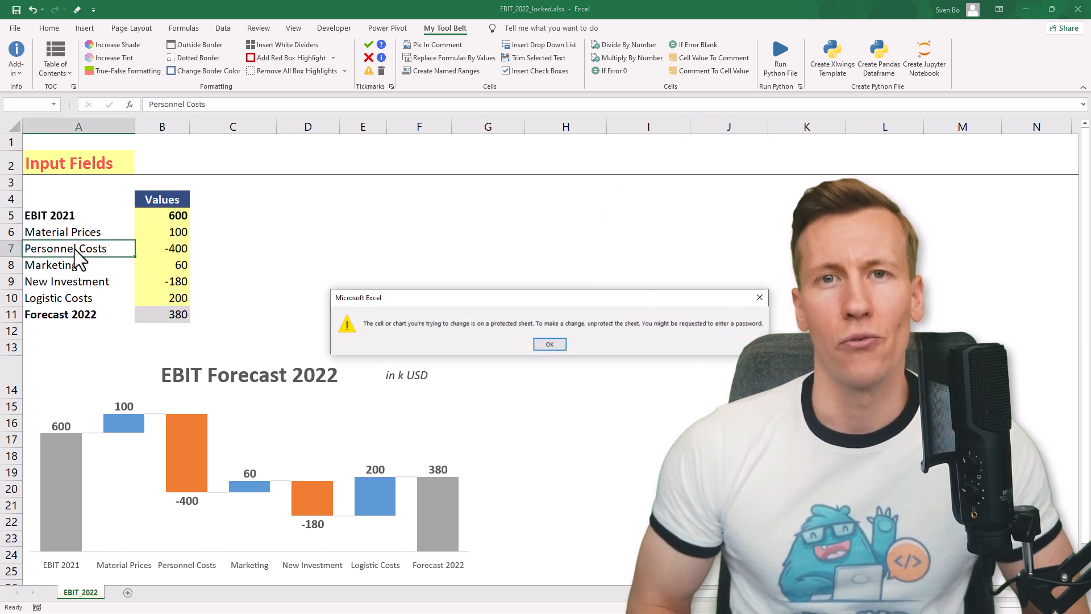
- Try editing the Forecast 2022 total in the protected sheet and dismiss Excel's protection warnings
click(549, 343)
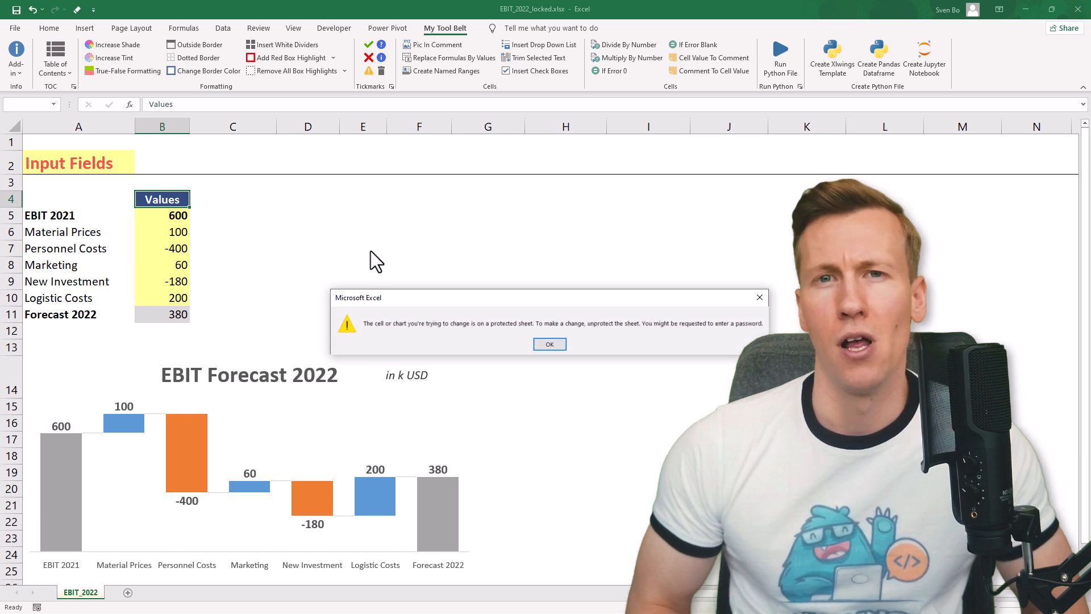
click(549, 344)
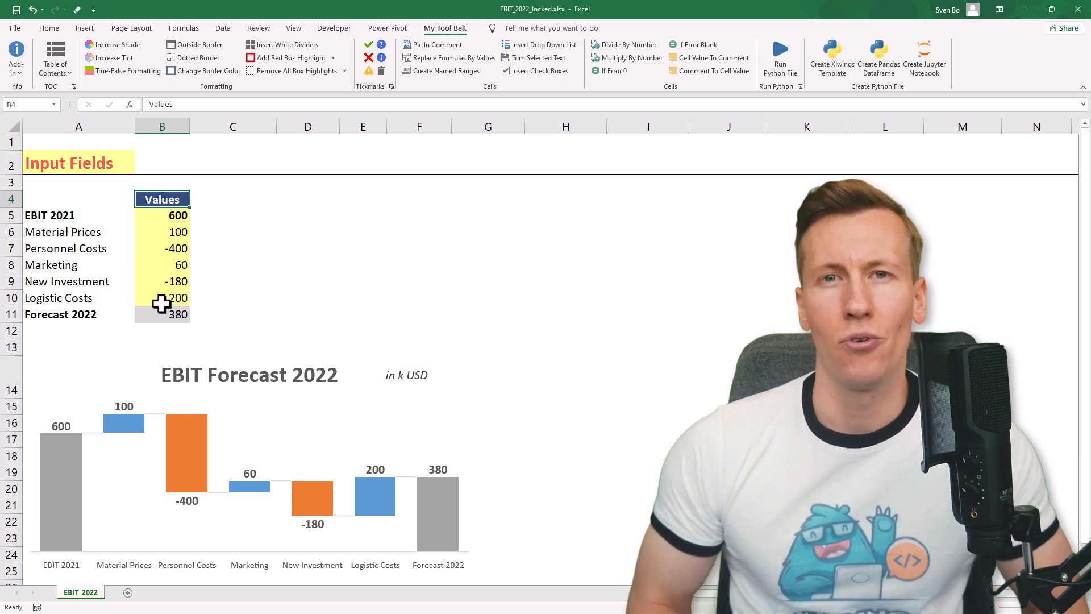
click(161, 314)
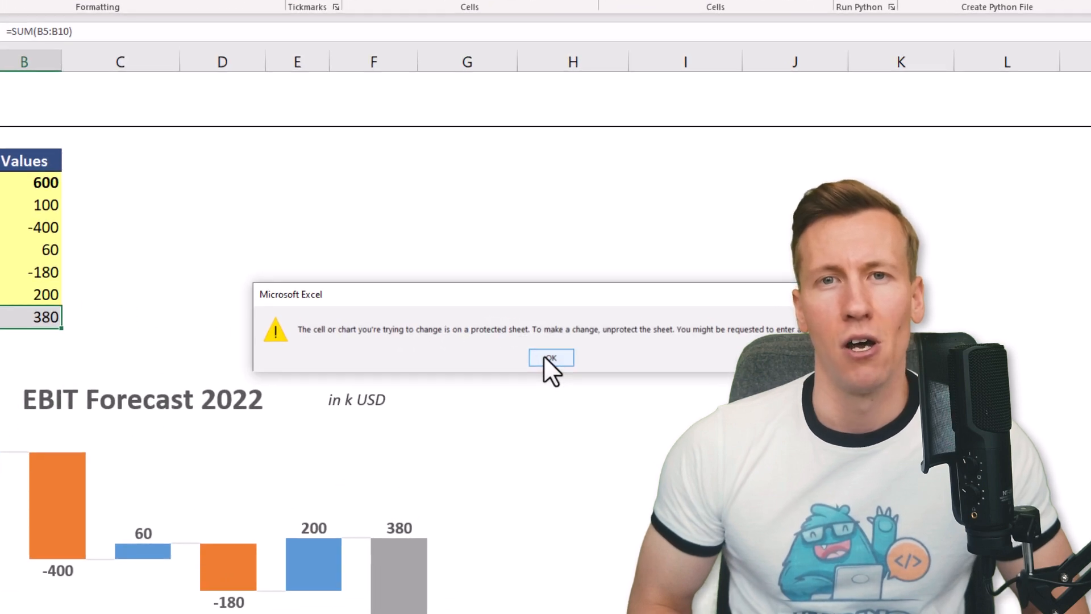
click(551, 358)
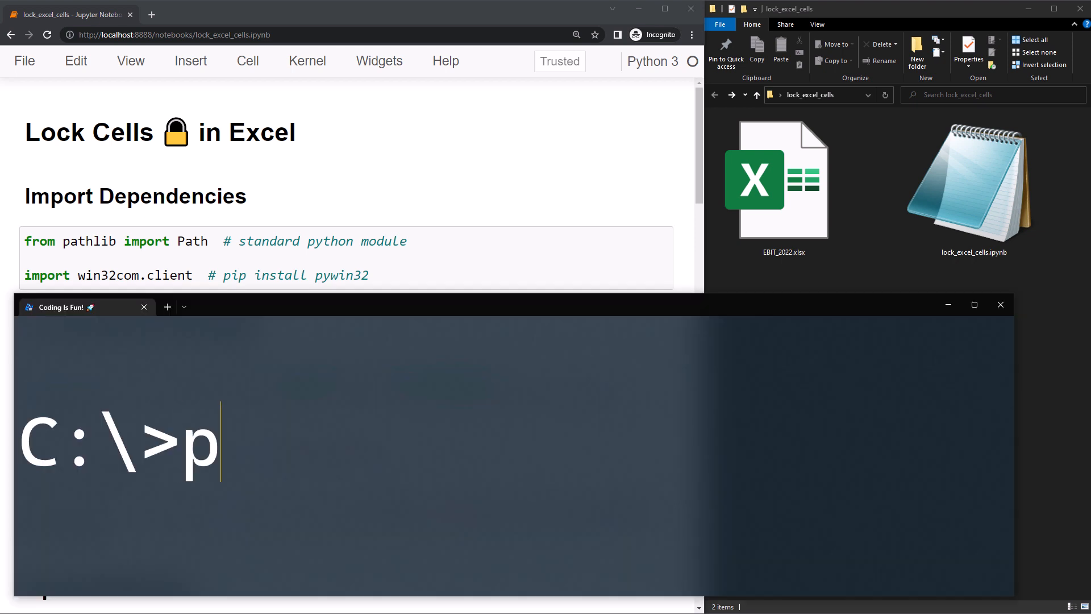
- Enter pip install pywin32 at the terminal prompt
text(ip install pywin)
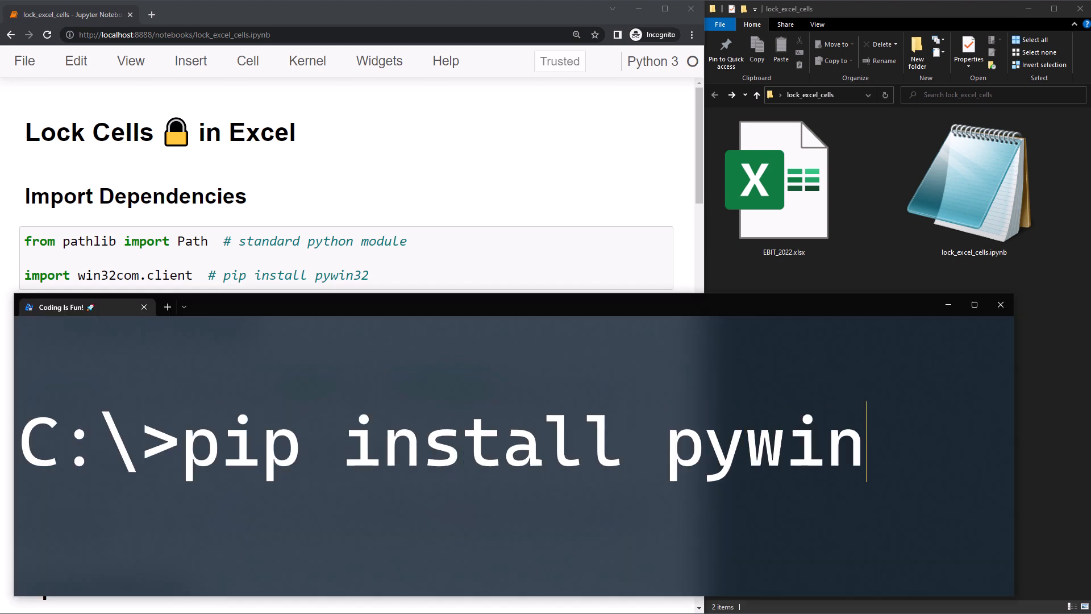
text(32)
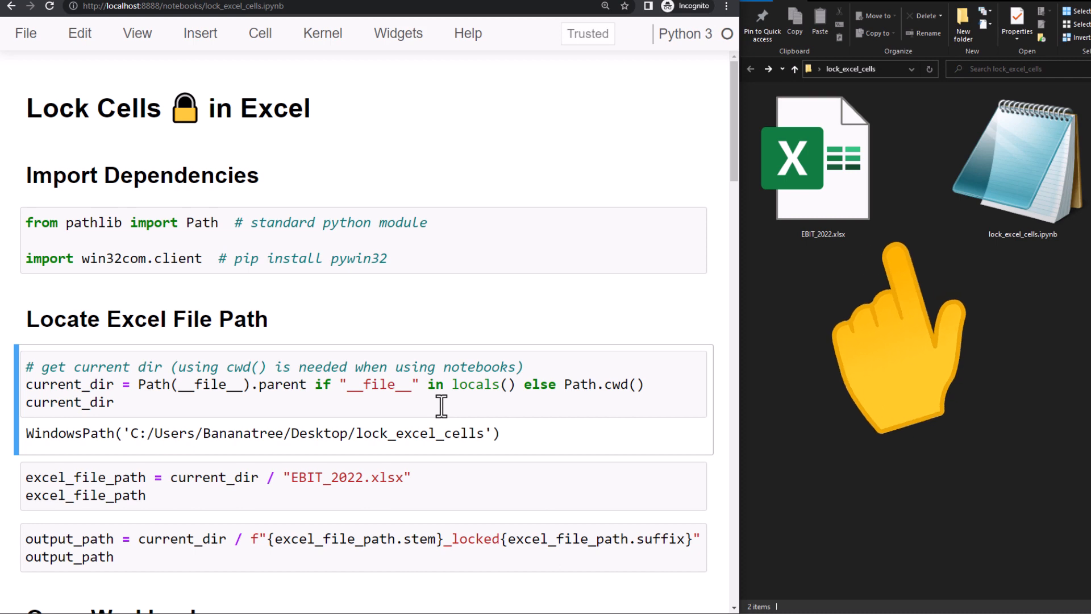
mouse_move(890, 341)
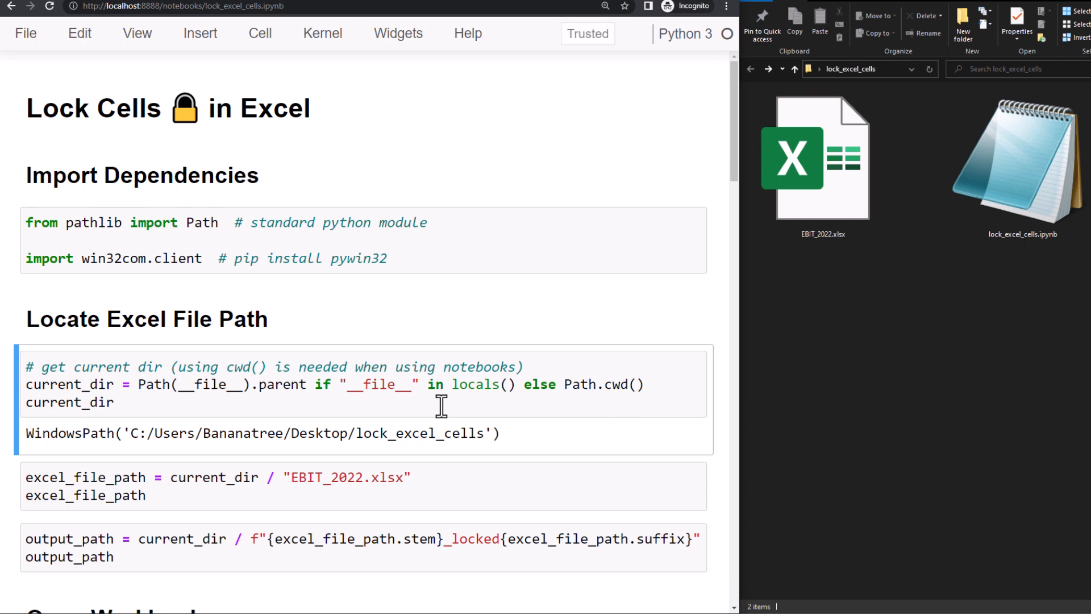
- Review the current_dir cell's __file__ check and run the EBIT_2022.xlsx and EBIT_2022_locked.xlsx path cells
double_click(604, 385)
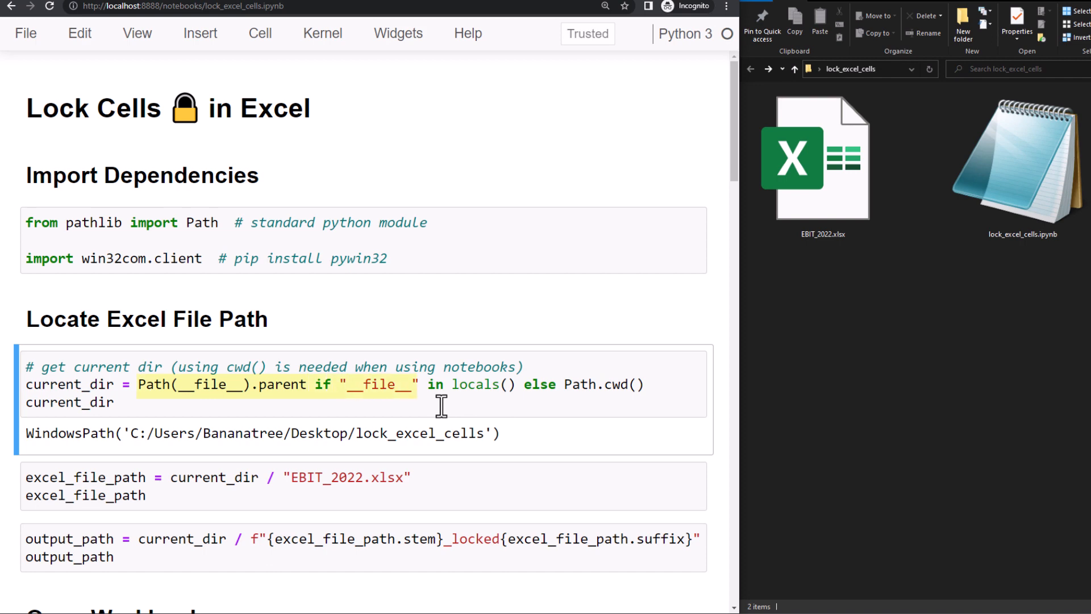
drag(418, 384, 643, 384)
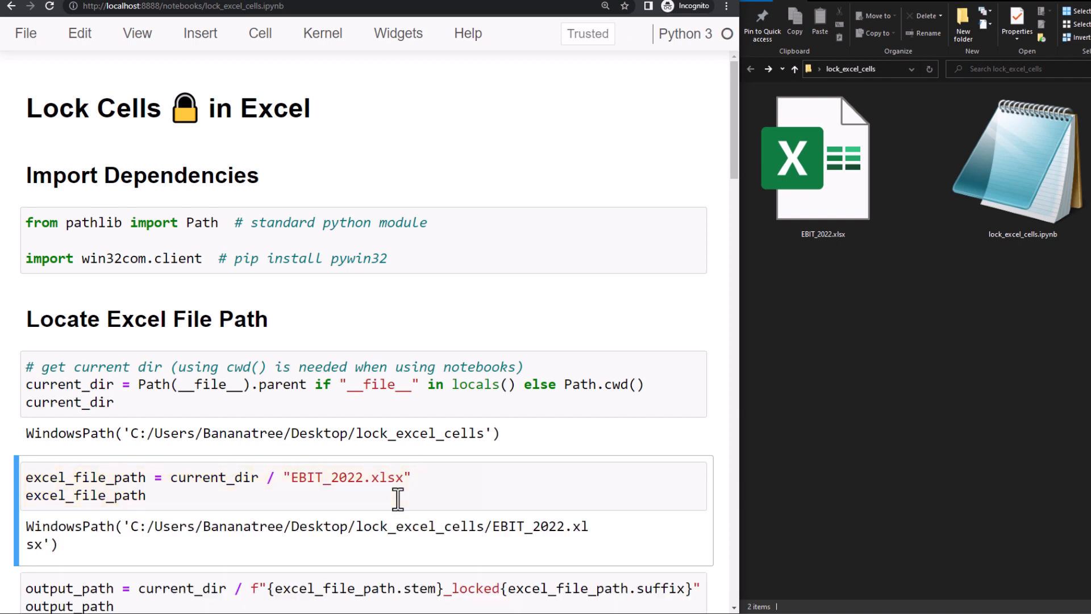
scroll(down, 3)
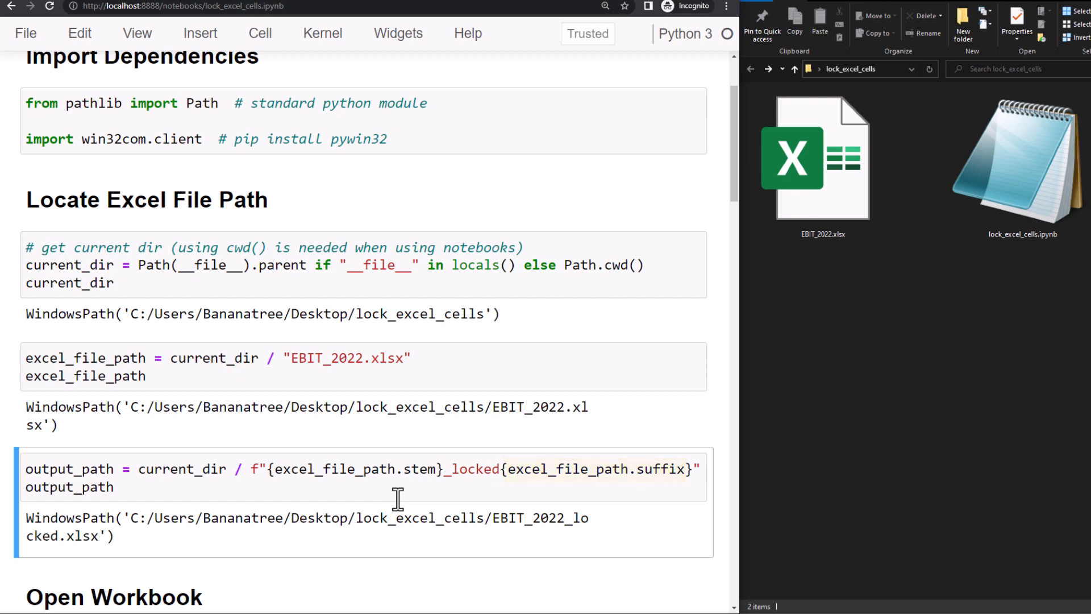
- Run the cells launching Excel with EBIT_2022.xlsx and select the yellow Material Prices cell
scroll(down, 3)
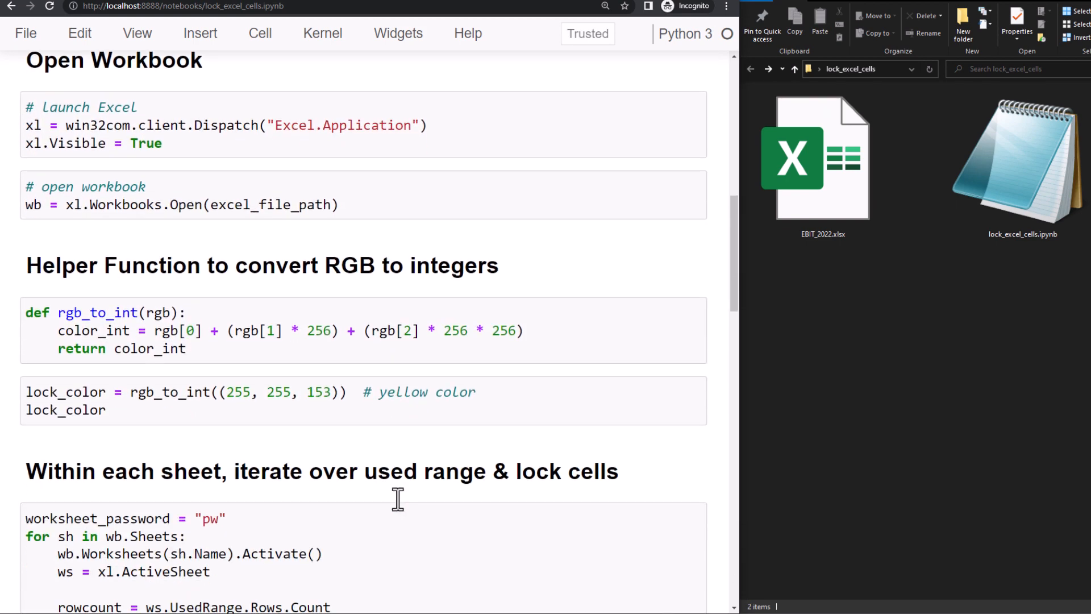
mouse_move(261, 146)
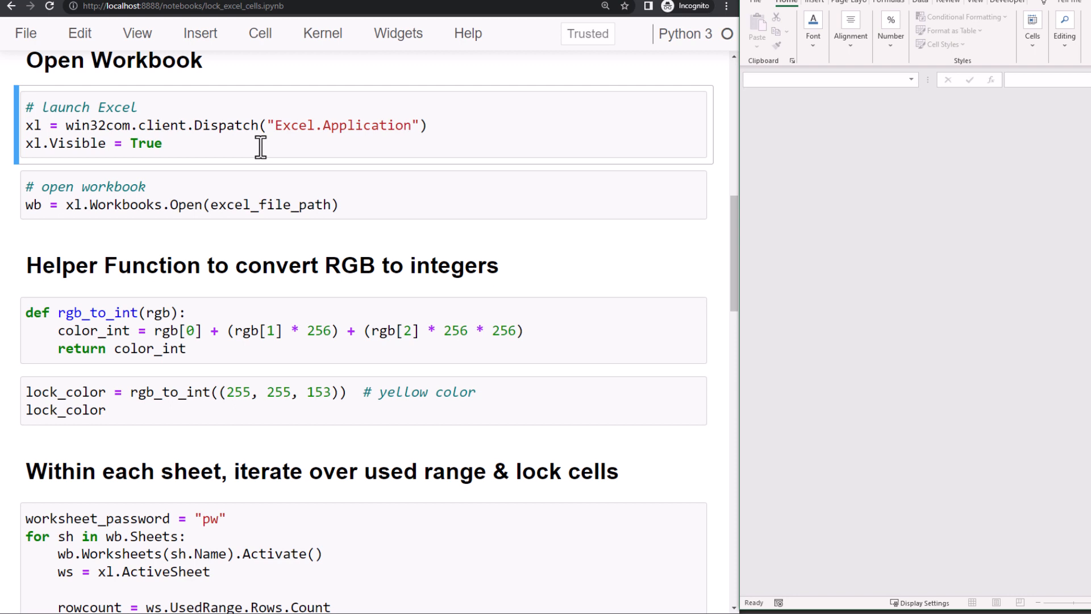
mouse_move(354, 184)
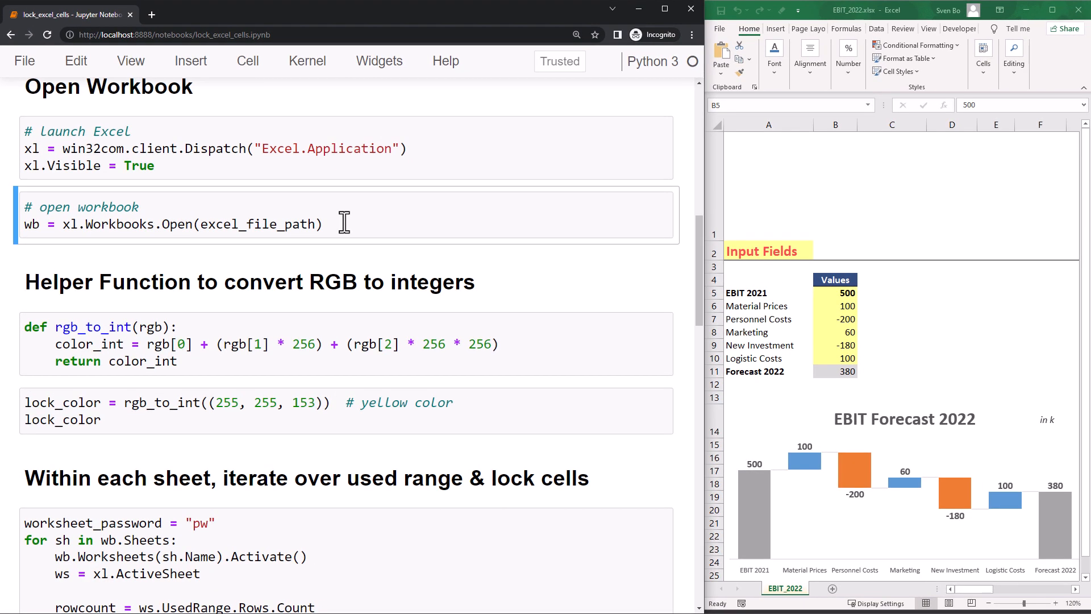
mouse_move(303, 371)
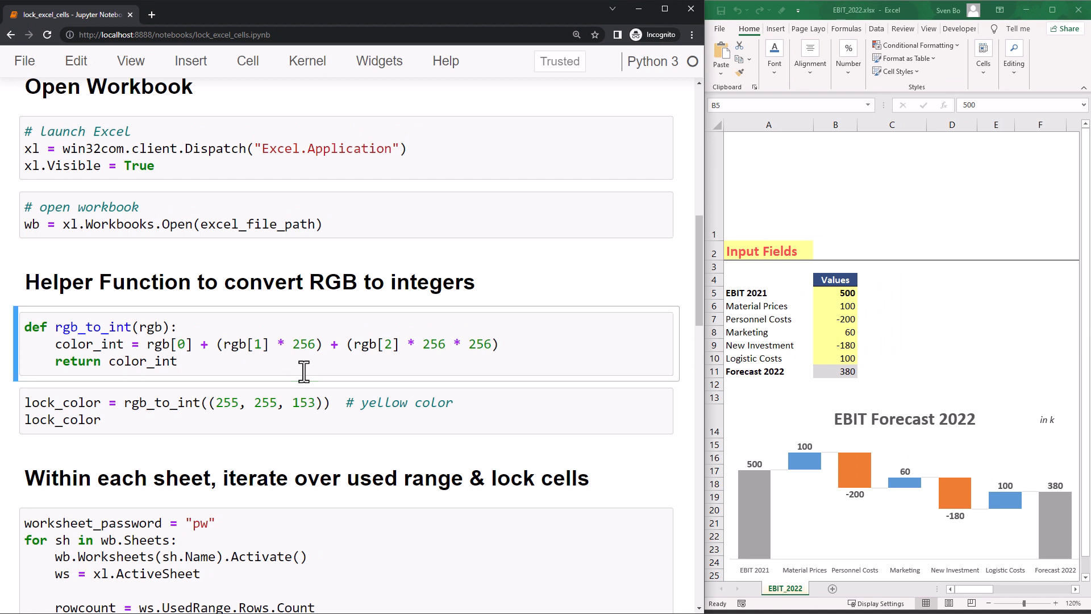
mouse_move(605, 351)
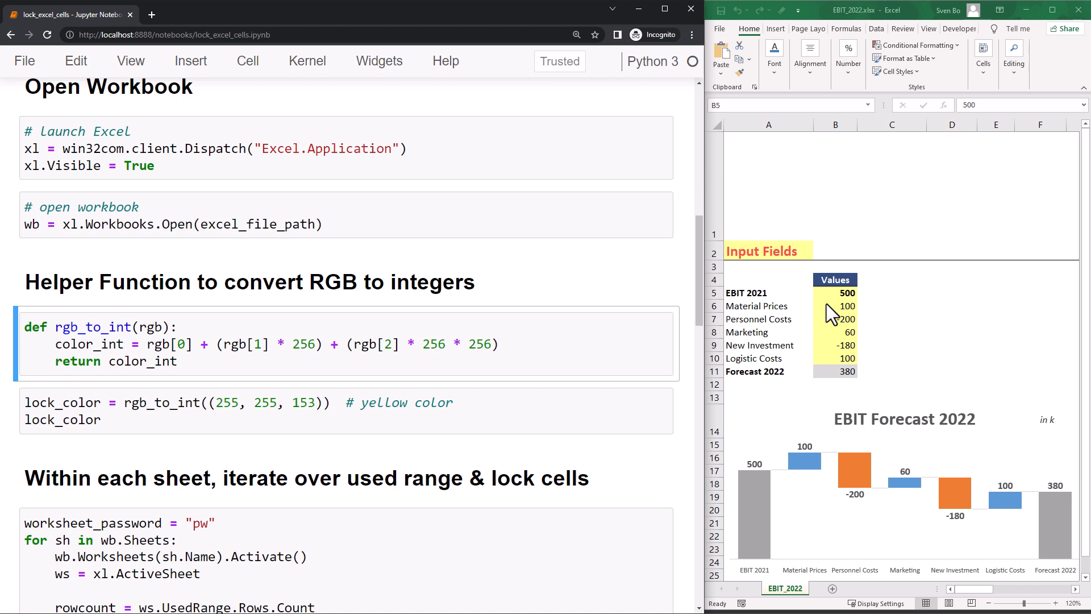
click(278, 344)
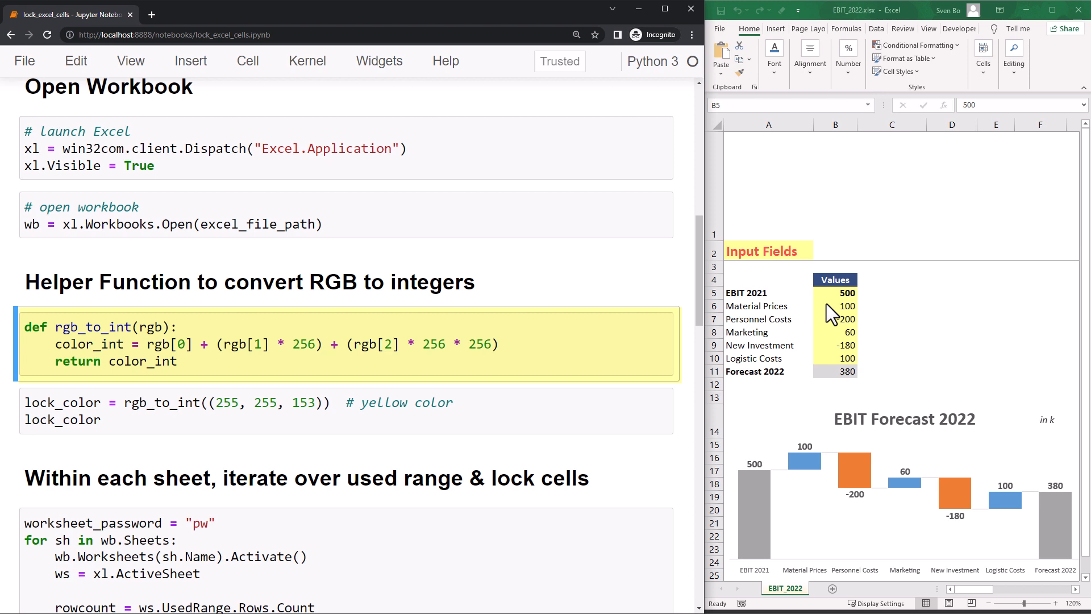
- Read the yellow input fill as RGB 255, 255, 153 in Excel's custom Colors dialog for lock_color
click(834, 292)
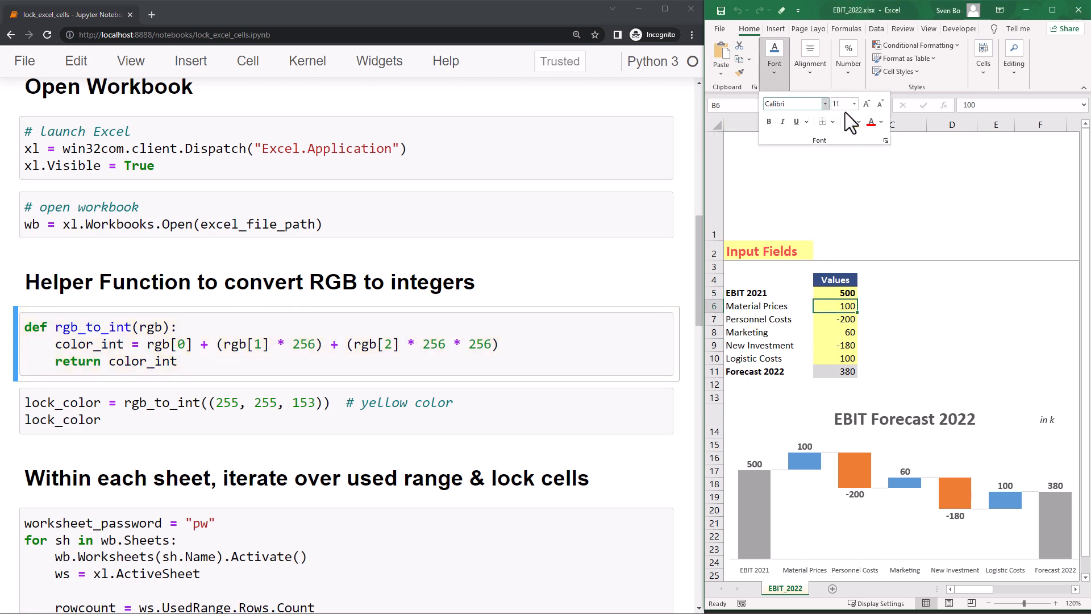
click(830, 122)
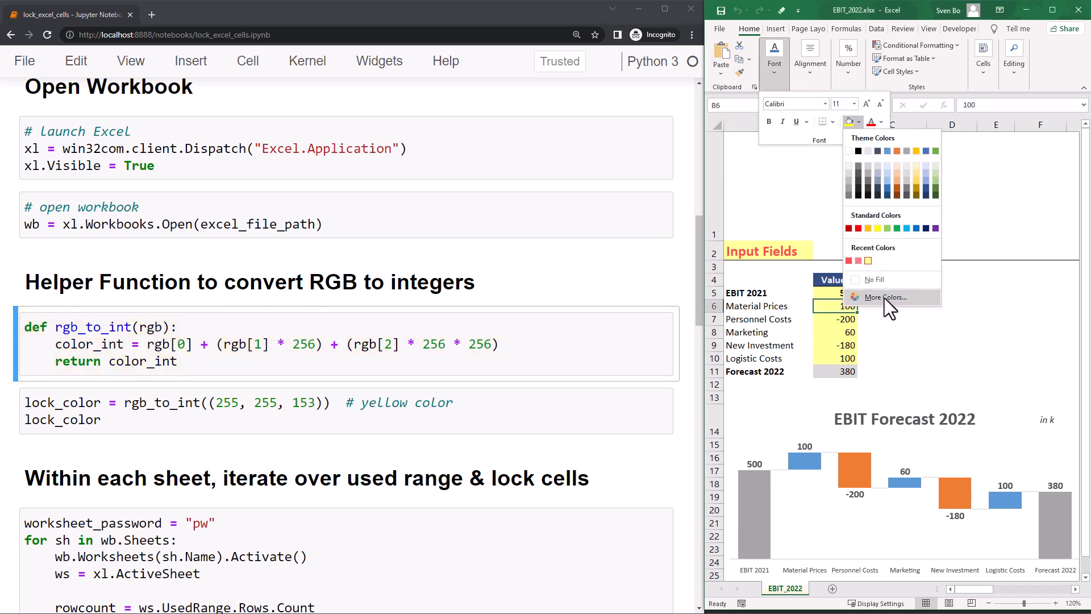
click(885, 297)
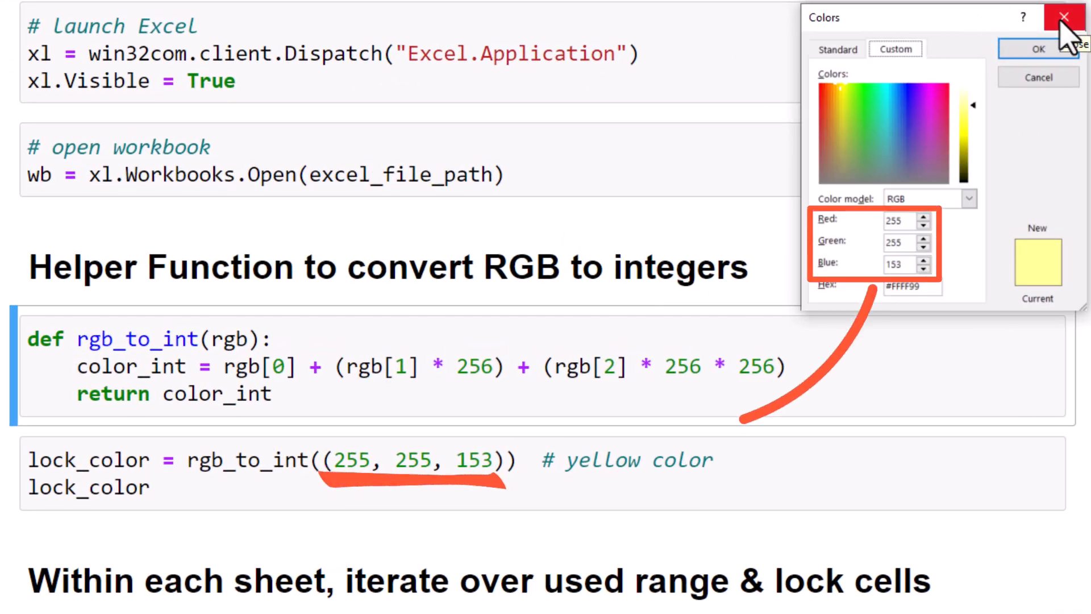
click(1062, 16)
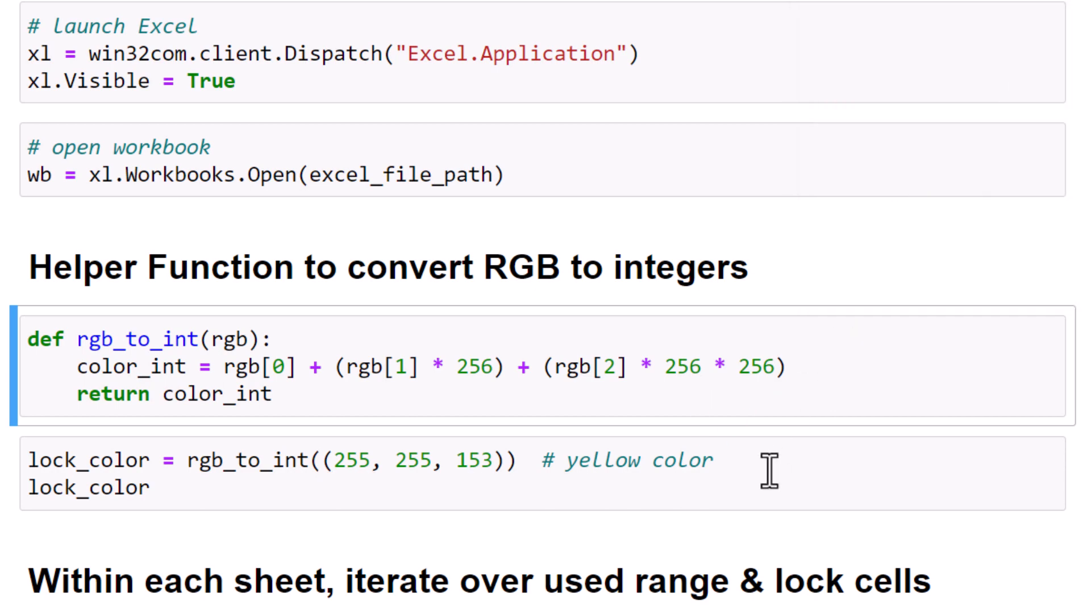
- Run lock_color (10092543) and the sheet loop that unlocks bold cells and password-protects each sheet
scroll(down, 3)
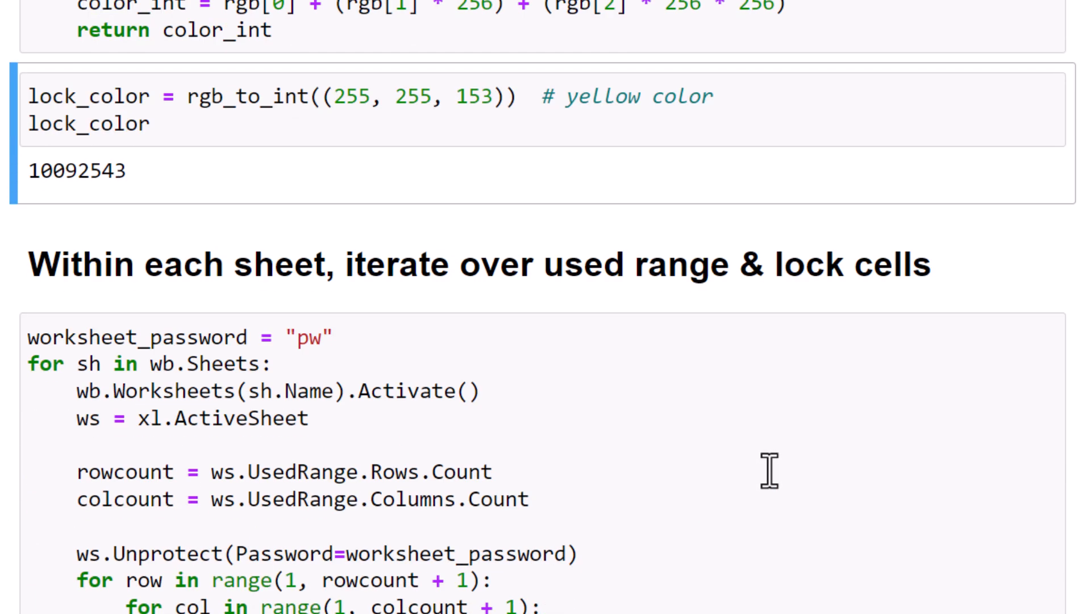
scroll(down, 3)
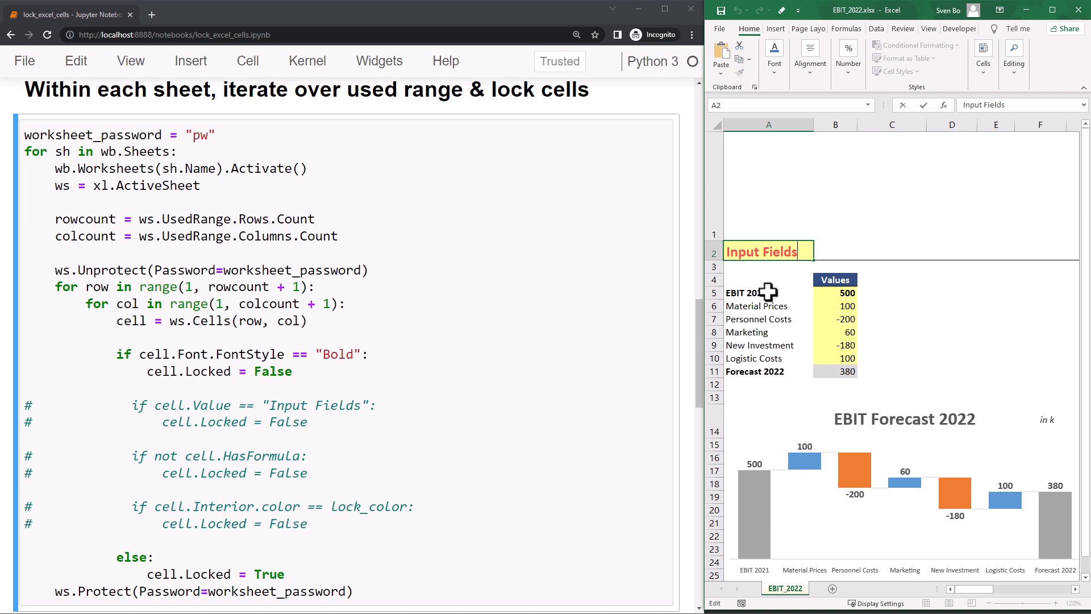
- Verify the bold EBIT 2021 label edits freely while Personnel Costs raises the protection warning
text(!)
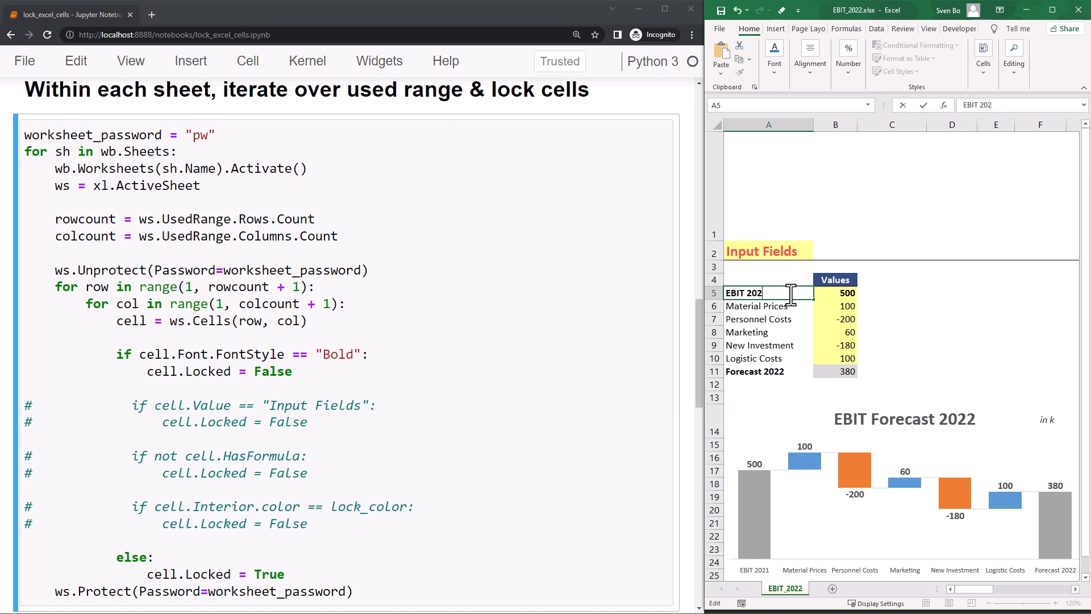
click(747, 331)
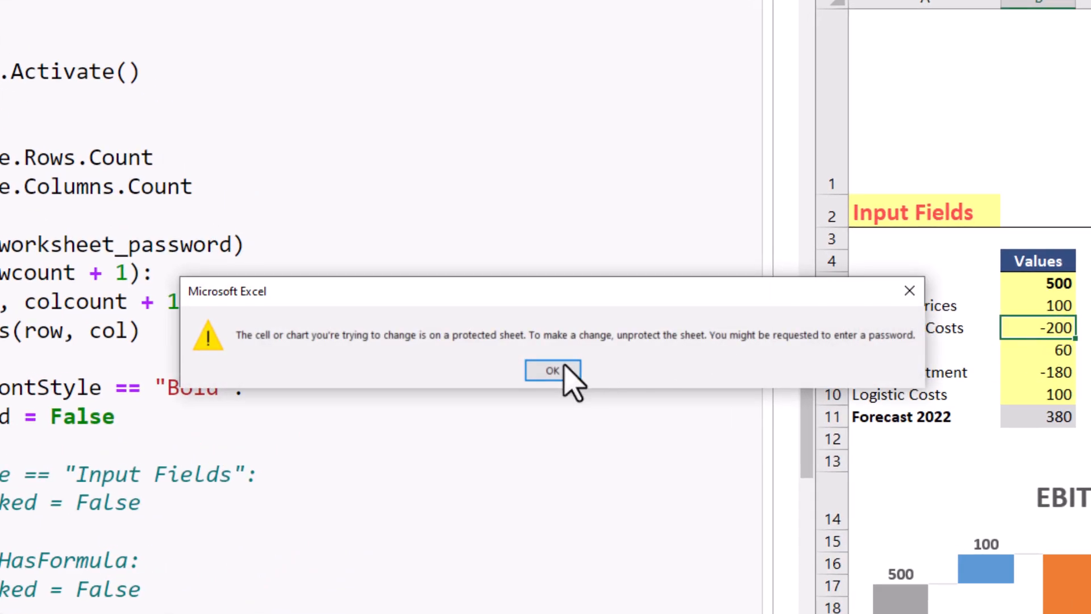
click(551, 369)
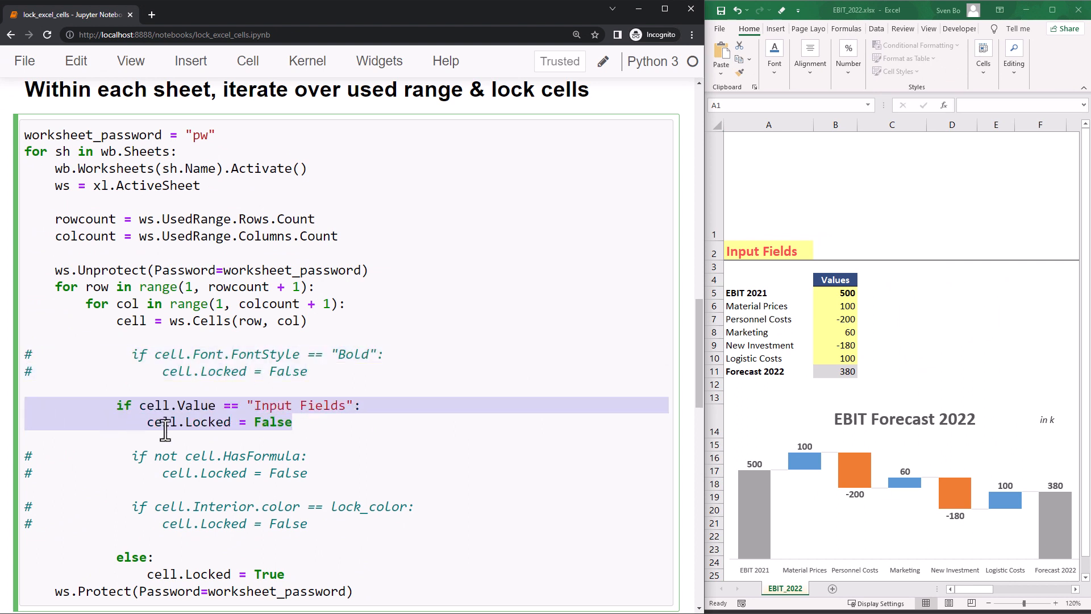
- Switch the loop to unlock only cells with Interior.color == lock_color and test edits in Excel
click(338, 422)
text(160)
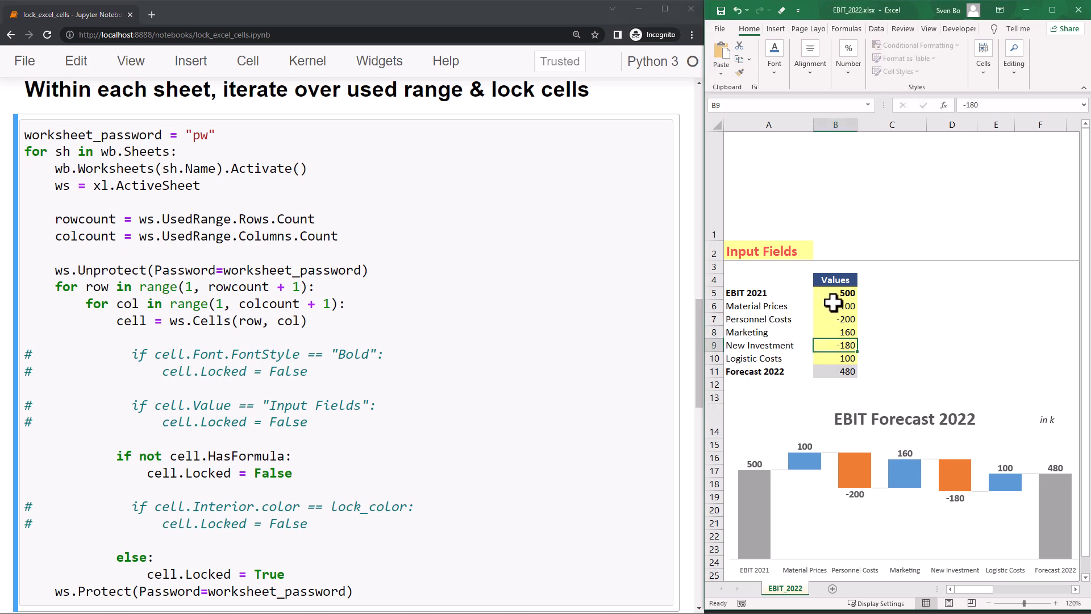
click(835, 305)
text(200)
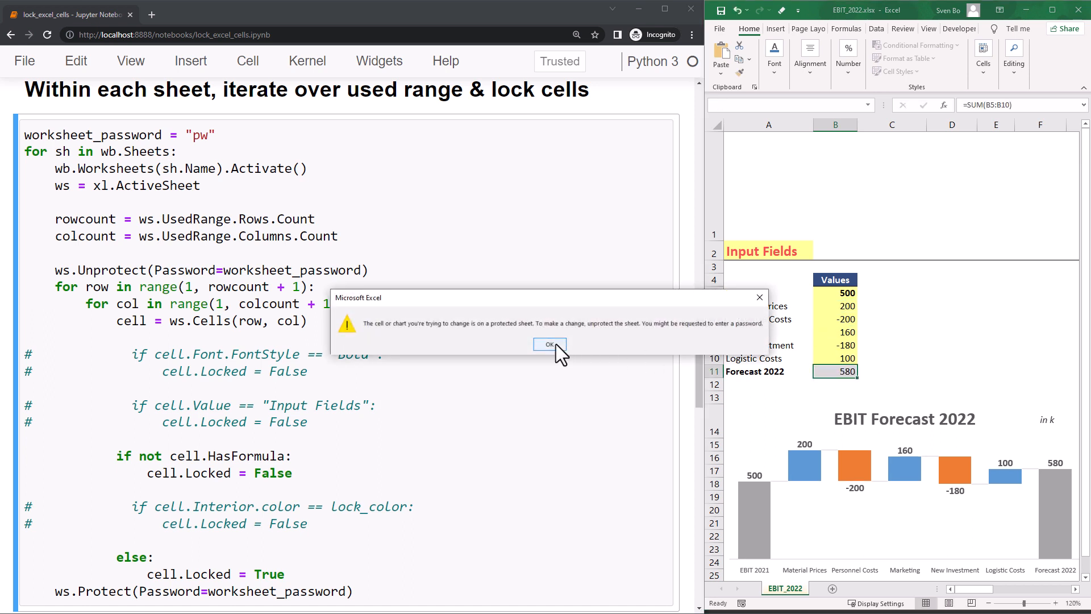
click(549, 343)
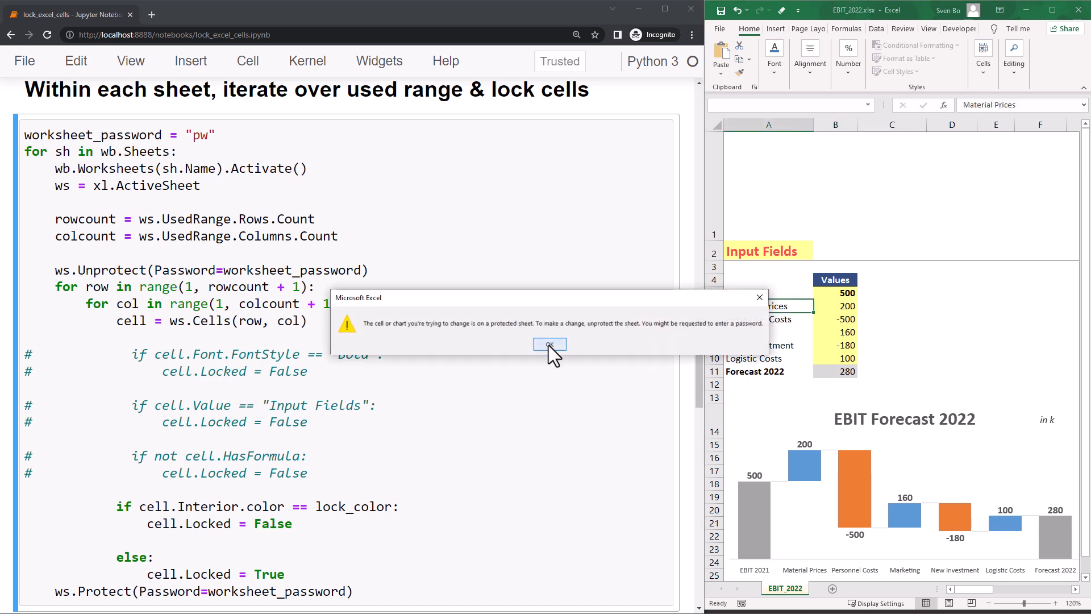
- Save the workbook as EBIT_2022_locked.xlsx, close it, and quit the Excel instance
click(549, 344)
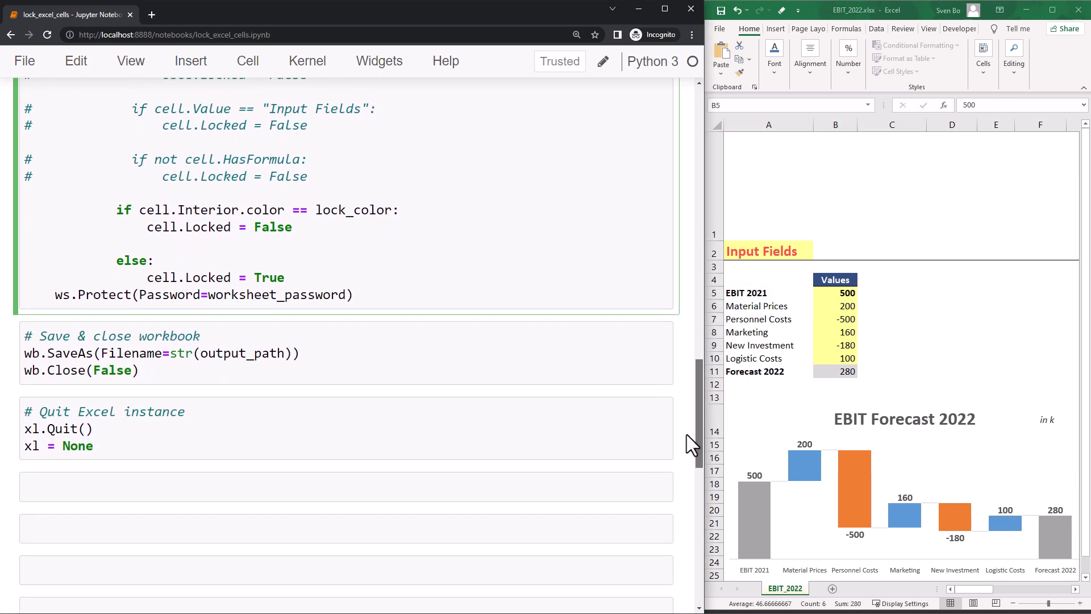
click(270, 369)
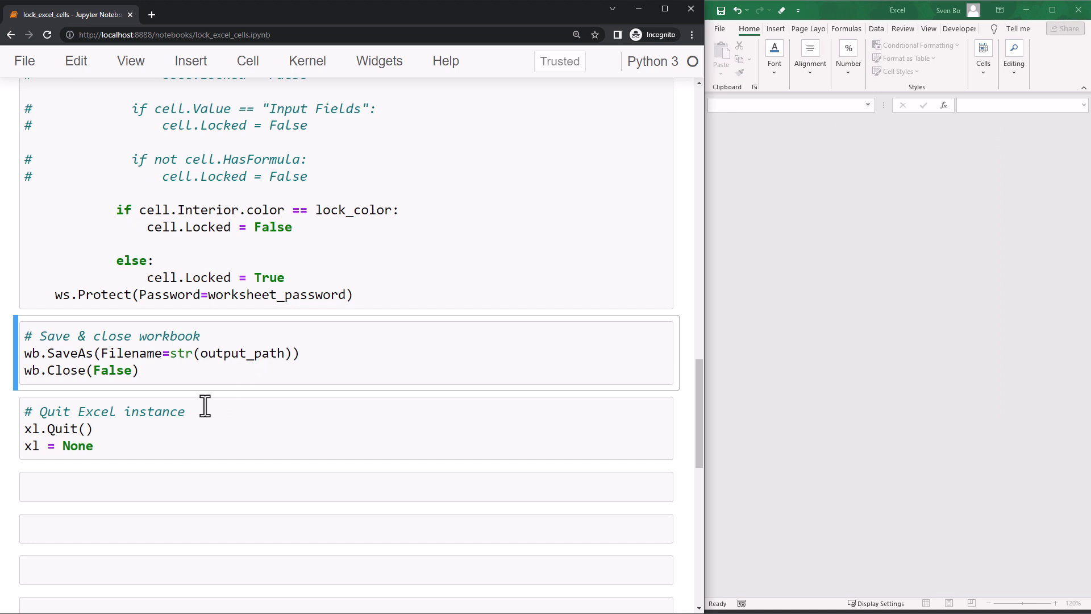
click(156, 443)
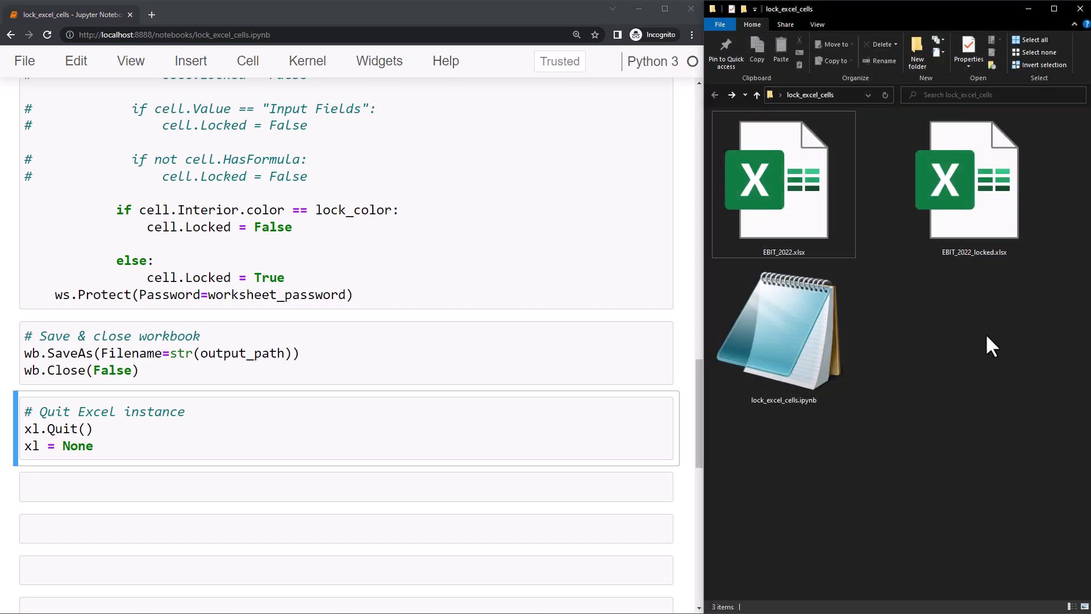
- Open EBIT_2022_locked.xlsx from the lock_excel_cells folder
double_click(972, 177)
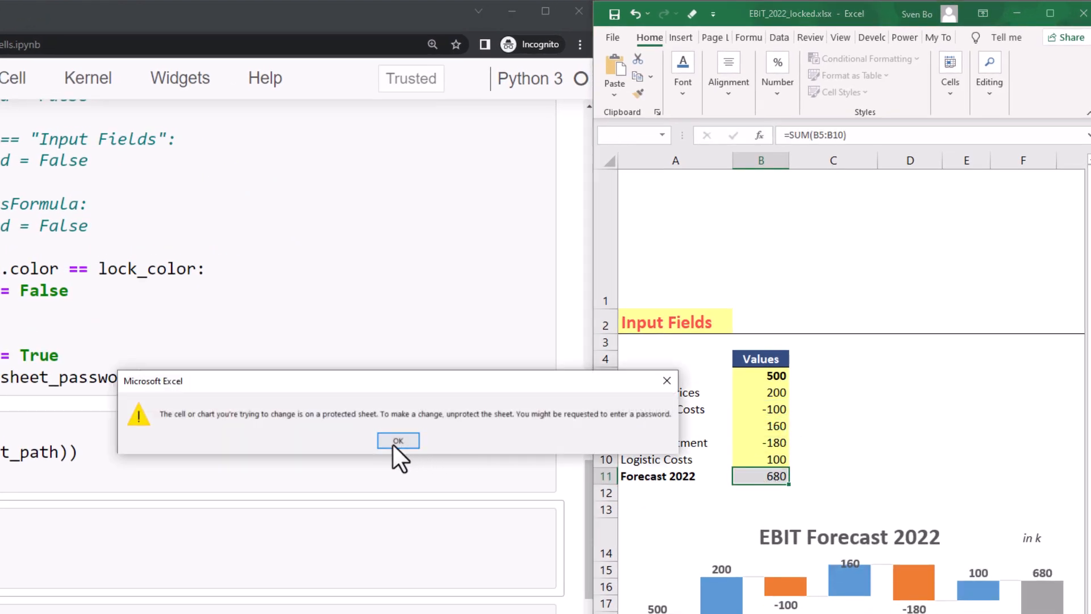
- Dismiss the protected-sheet warning and unprotect the sheet via Review > Protect > Unprotect Sheet with its password
click(397, 440)
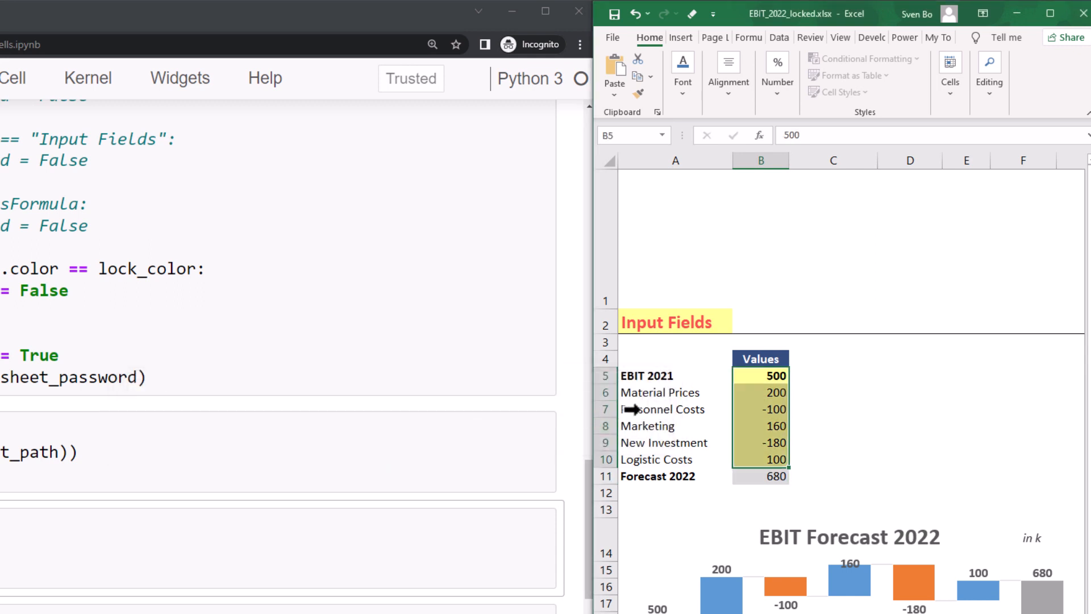
click(810, 37)
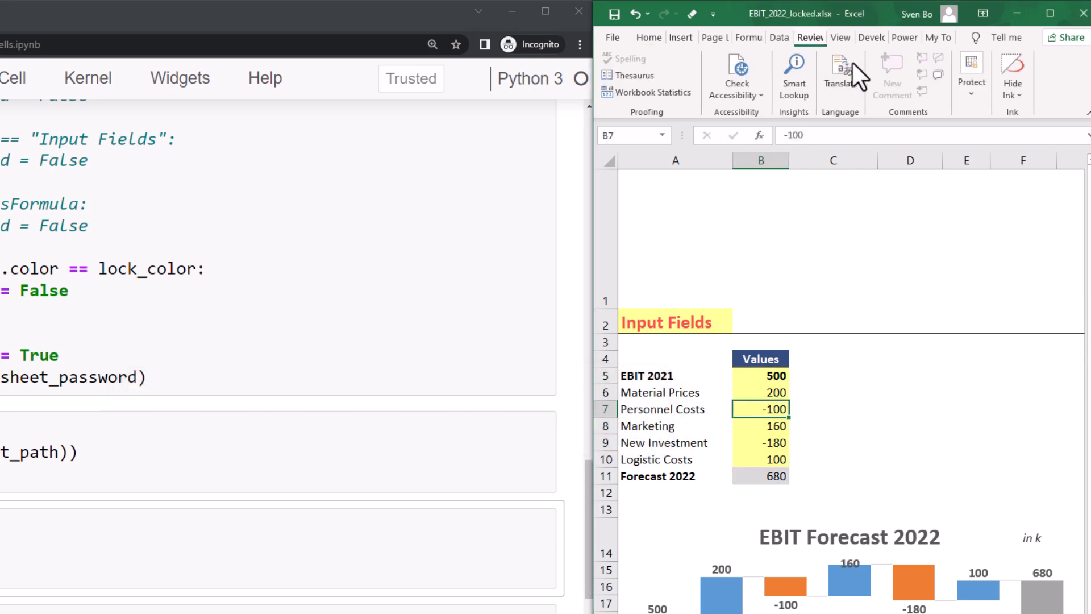
click(971, 75)
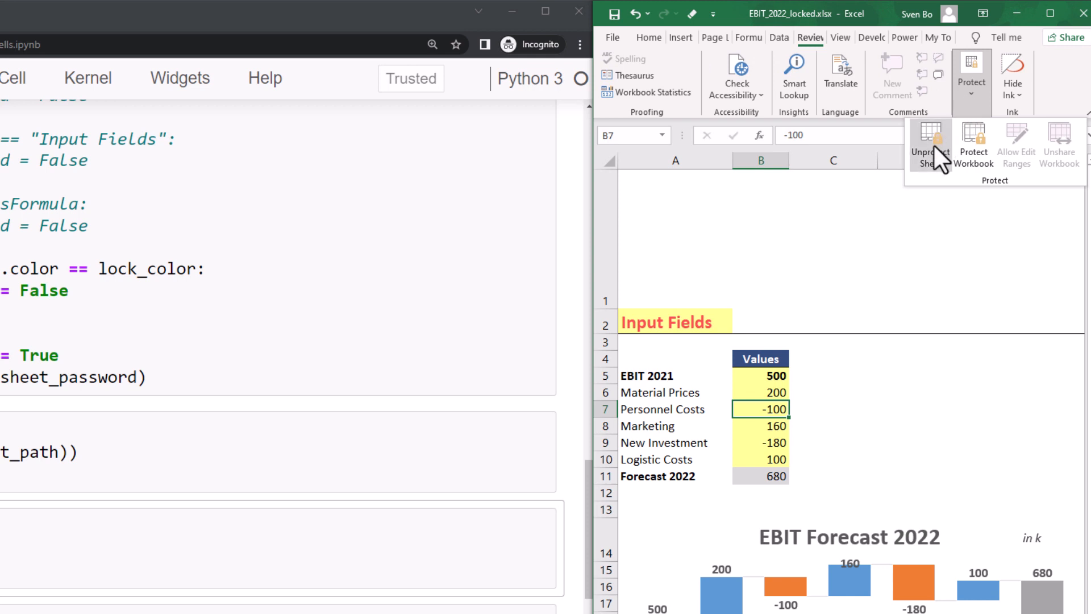
click(930, 143)
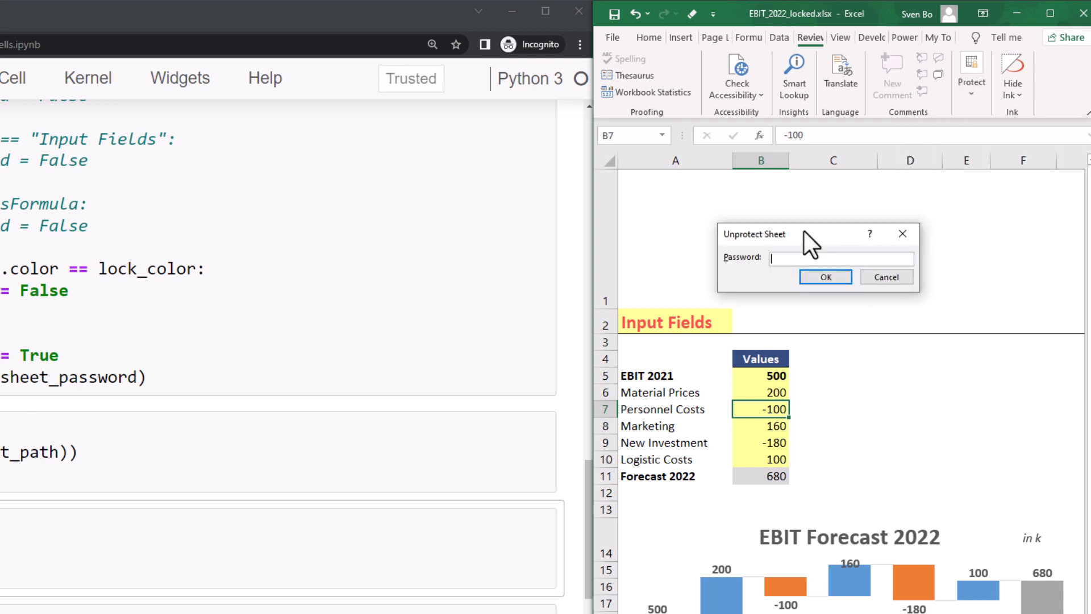
click(825, 276)
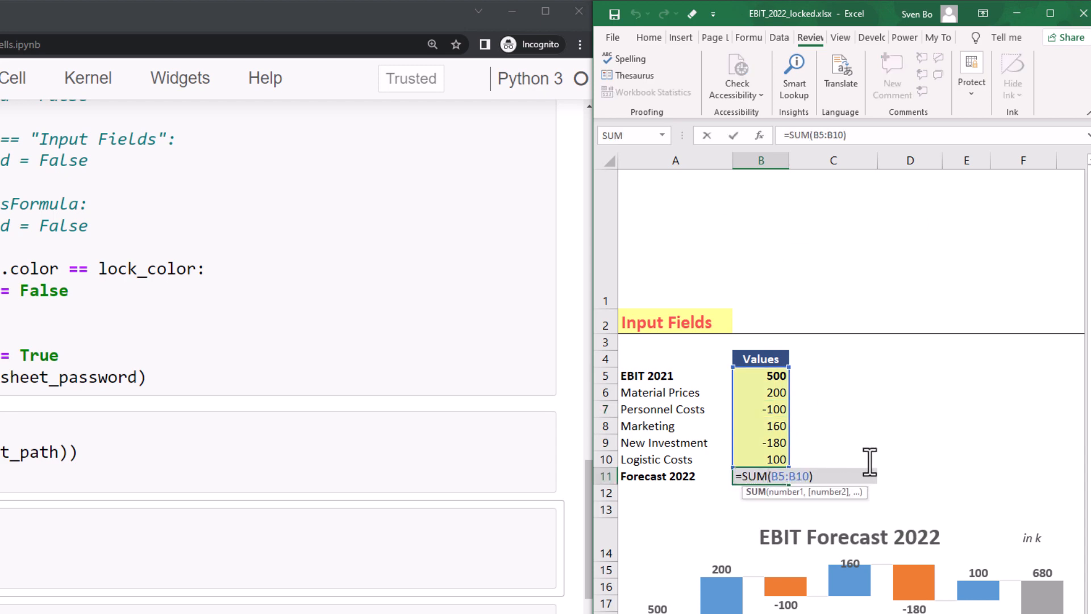
mouse_move(917, 431)
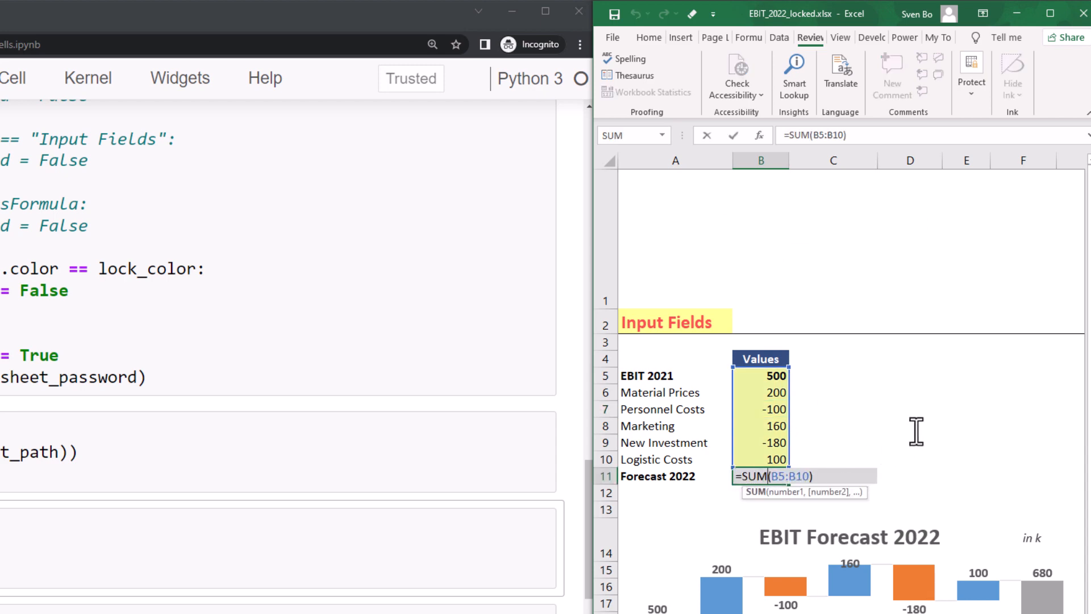